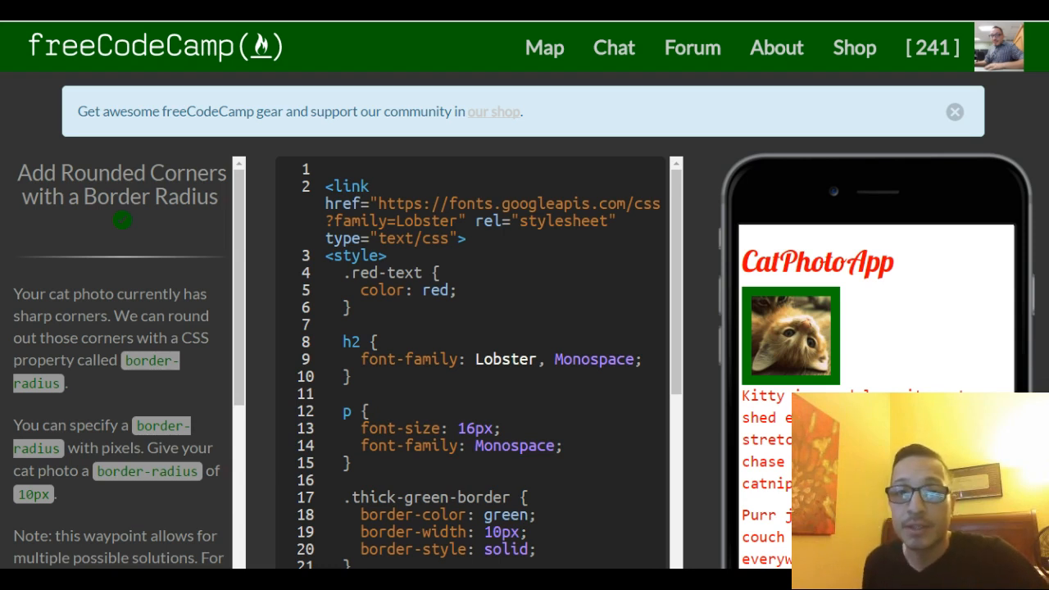
mouse_move(118, 164)
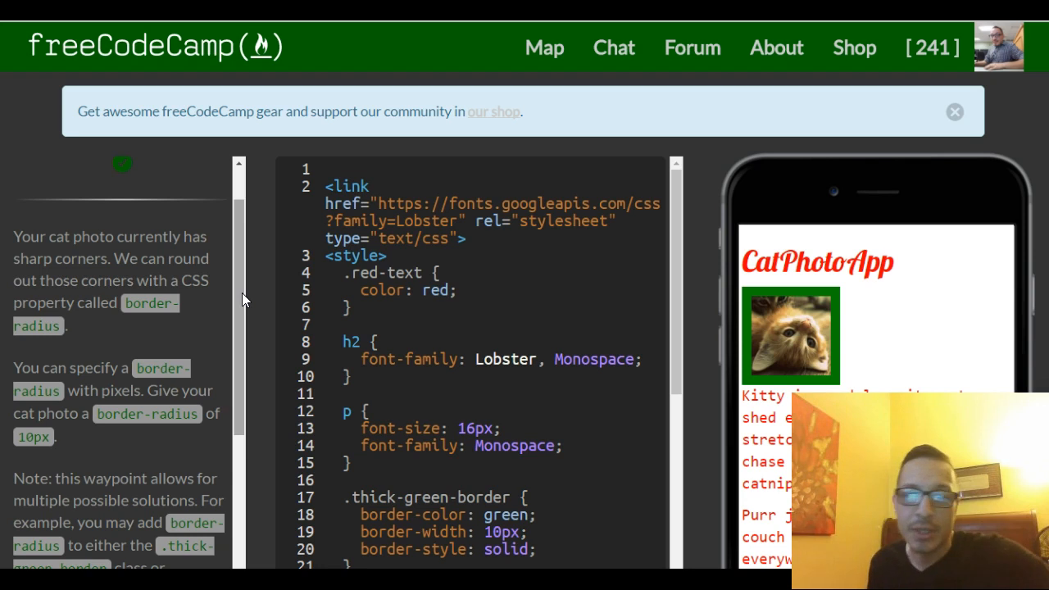
Locate the cat image's class attribute and the thick-green-border rule in the editor
scroll(down, 3)
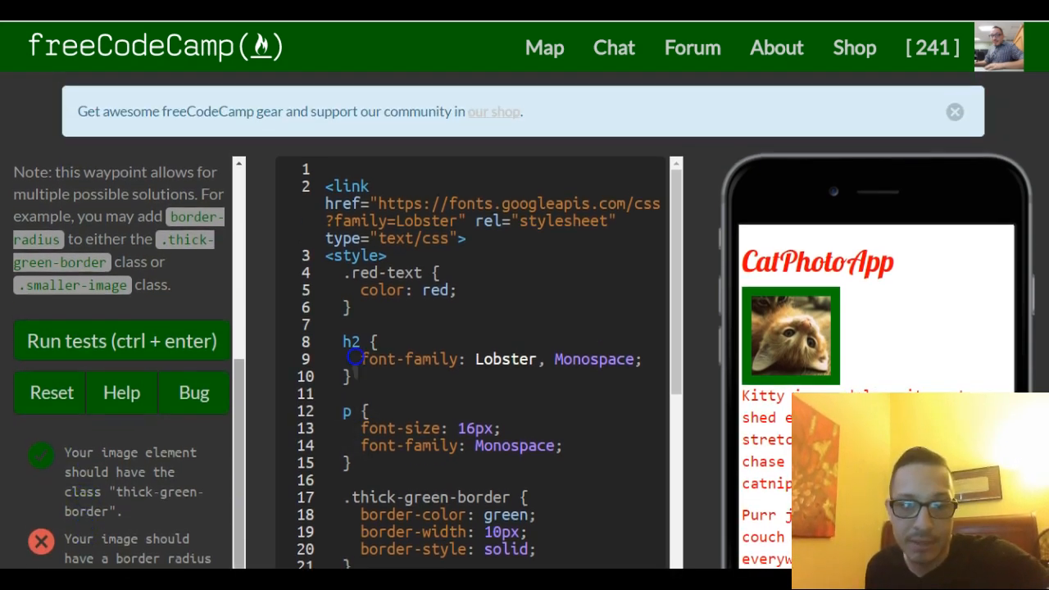
scroll(down, 3)
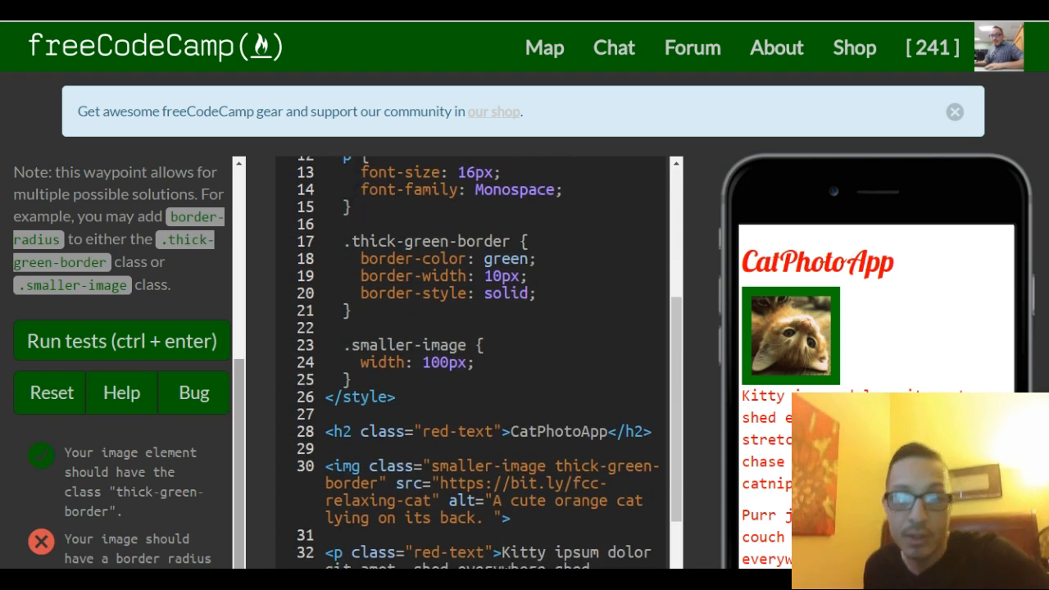
click(430, 465)
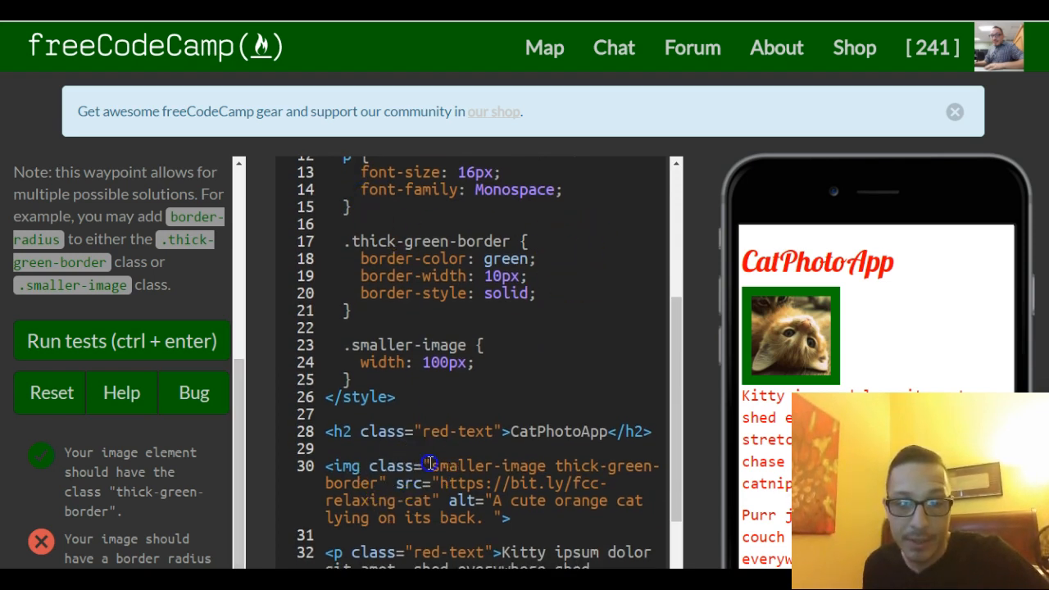
double_click(479, 465)
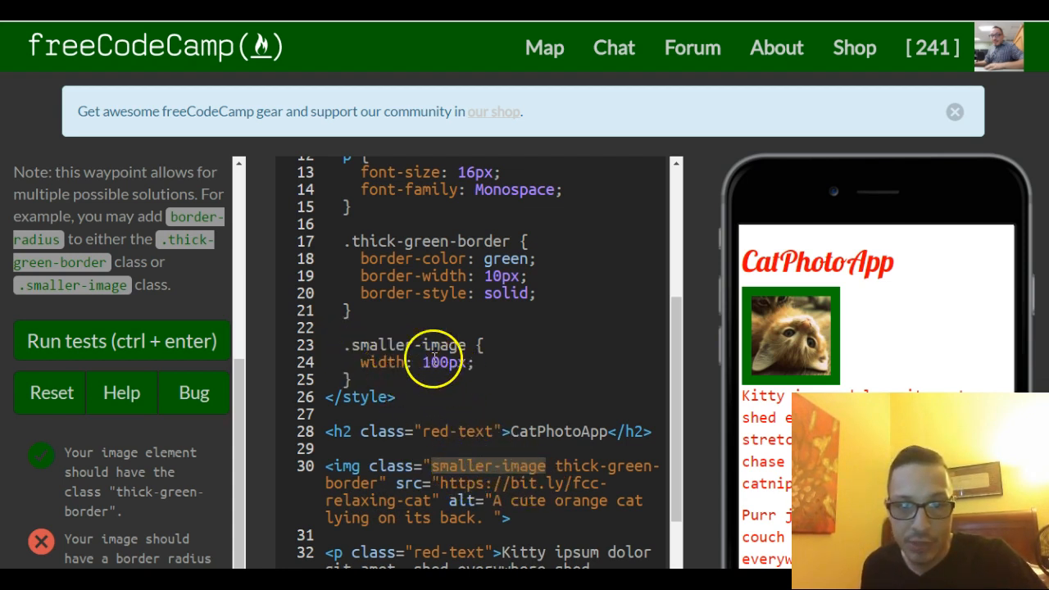
mouse_move(610, 491)
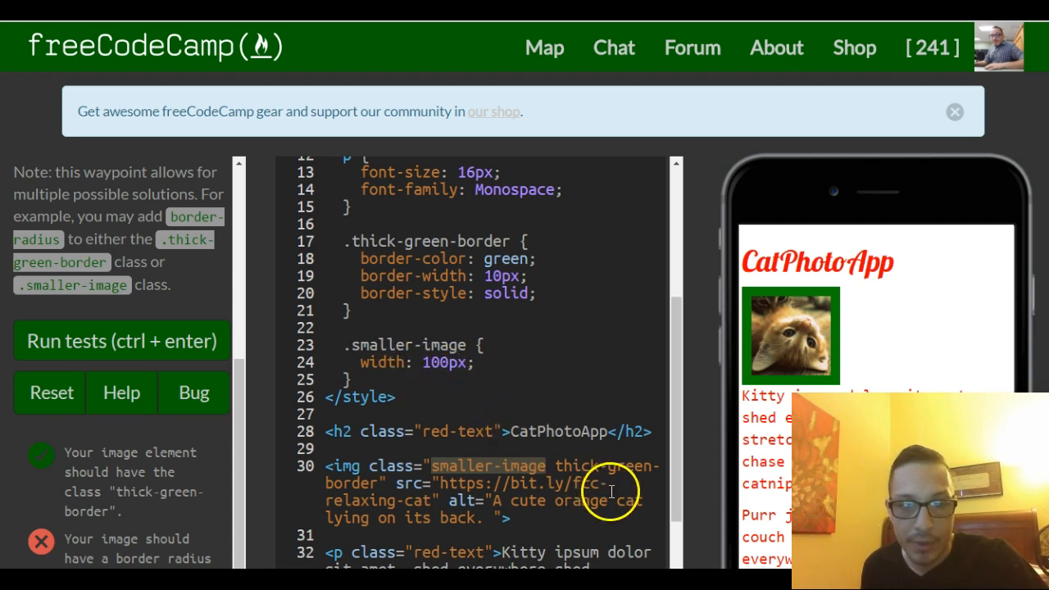
mouse_move(397, 276)
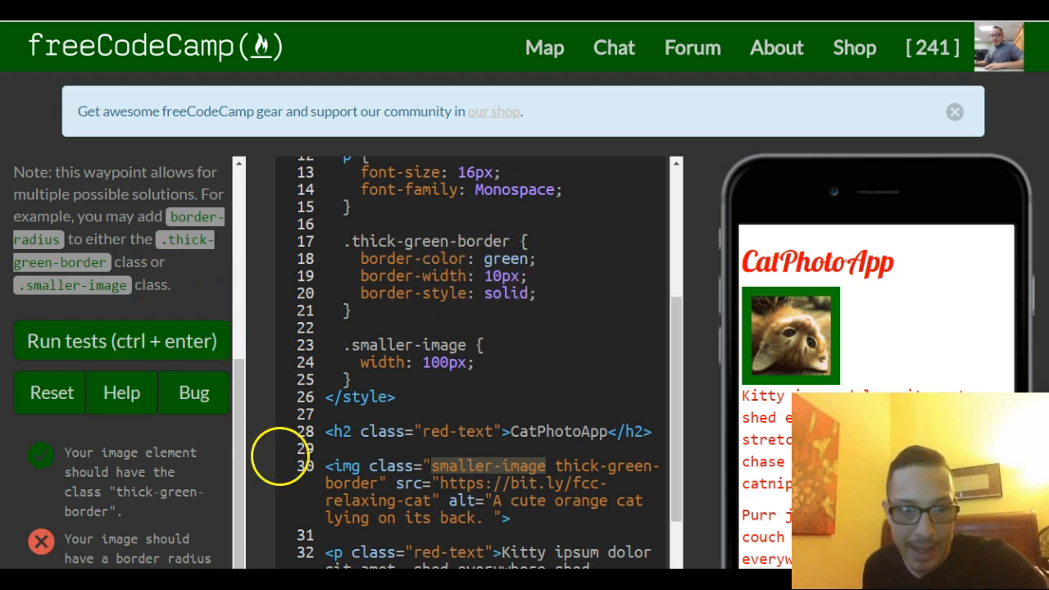
scroll(down, 3)
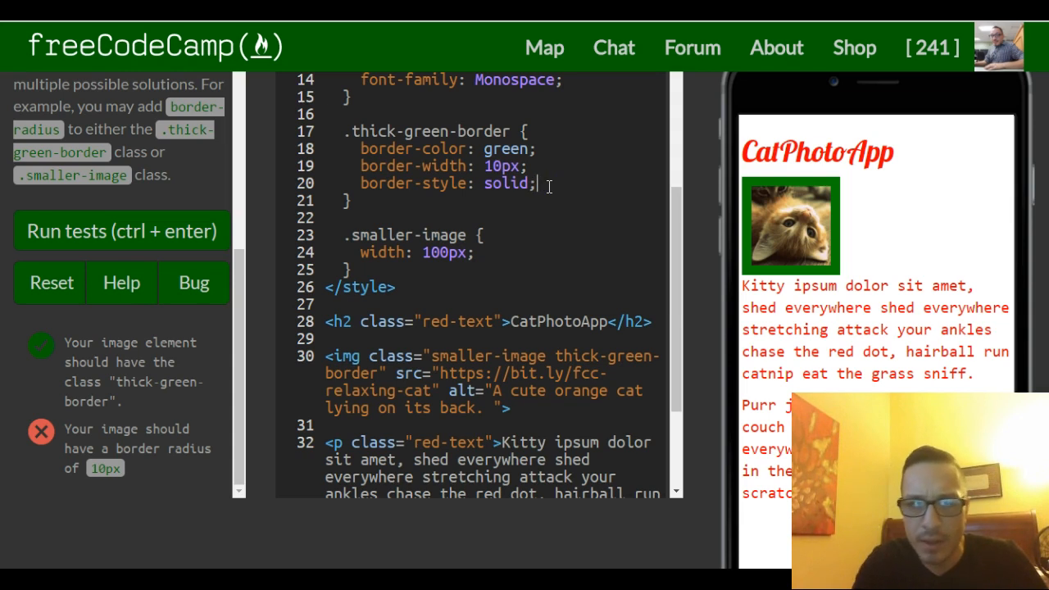
Add border-radius: 10px; to .thick-green-border and run the tests to pass
key(enter)
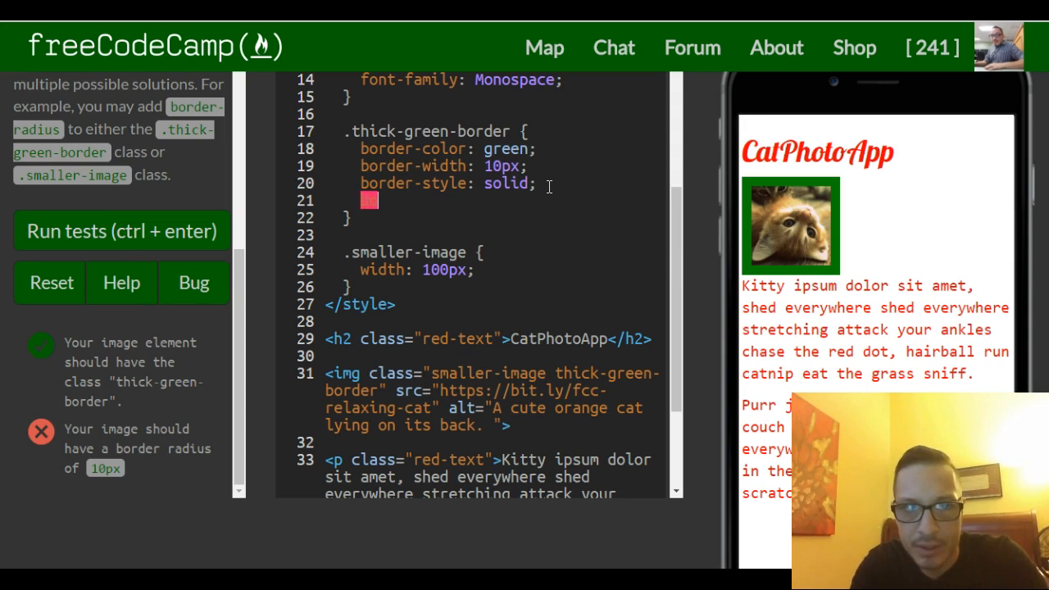
text(border)
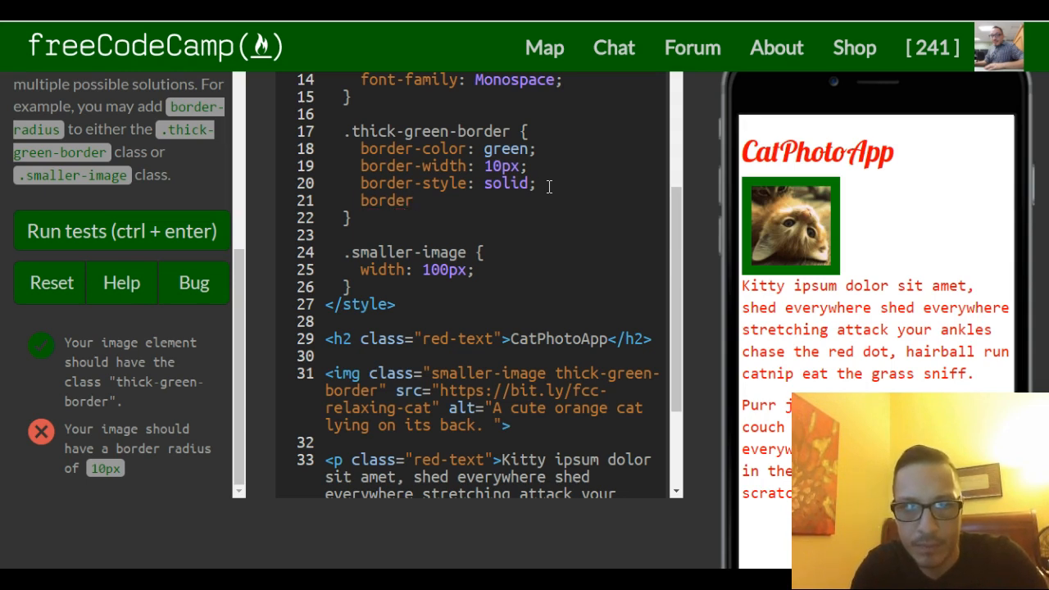
text(-radius)
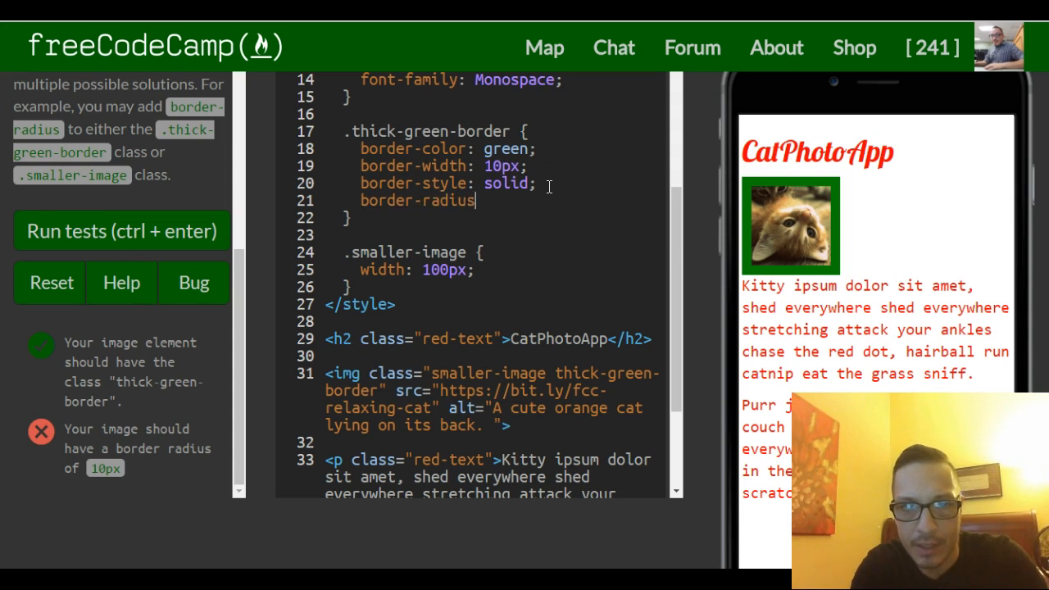
text(:)
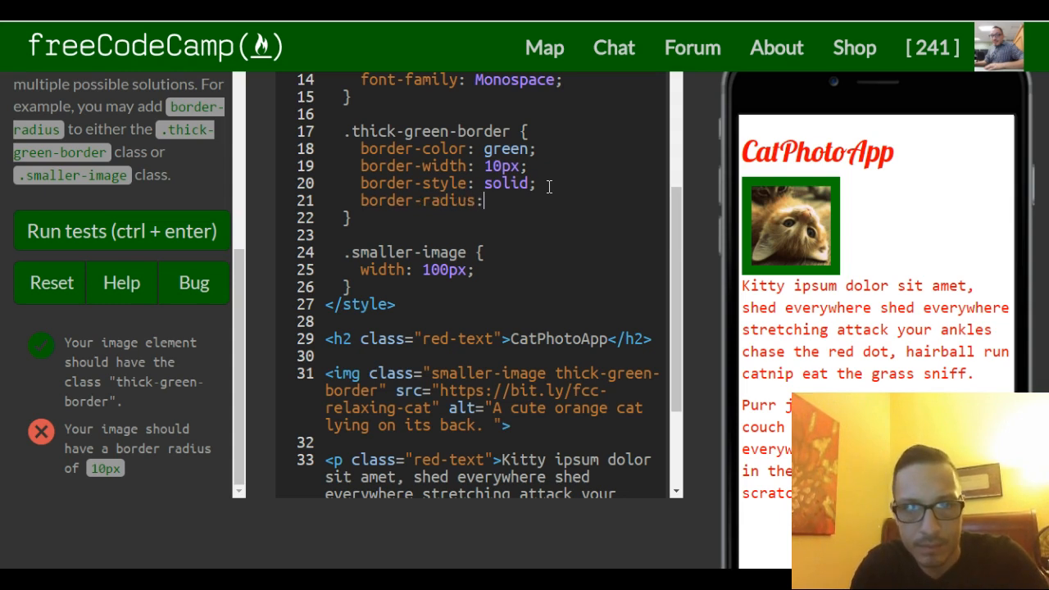
text(10p)
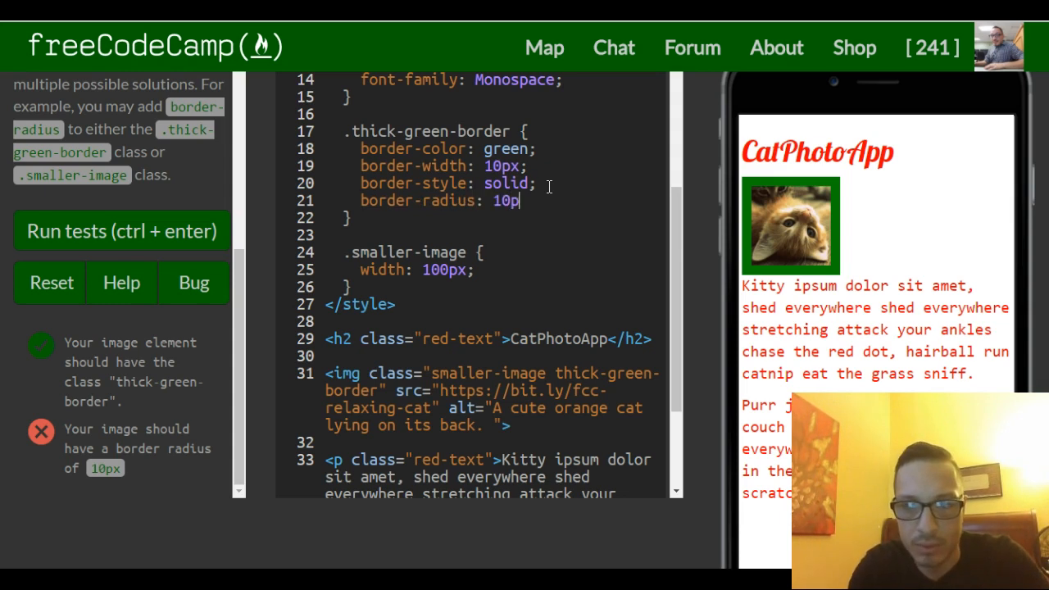
text(x;)
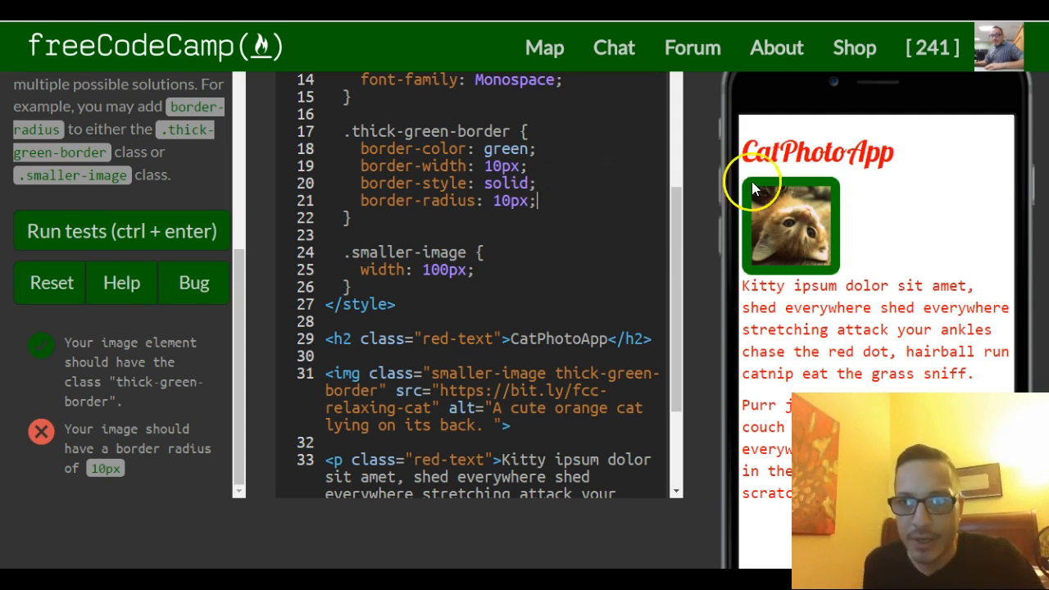
mouse_move(836, 238)
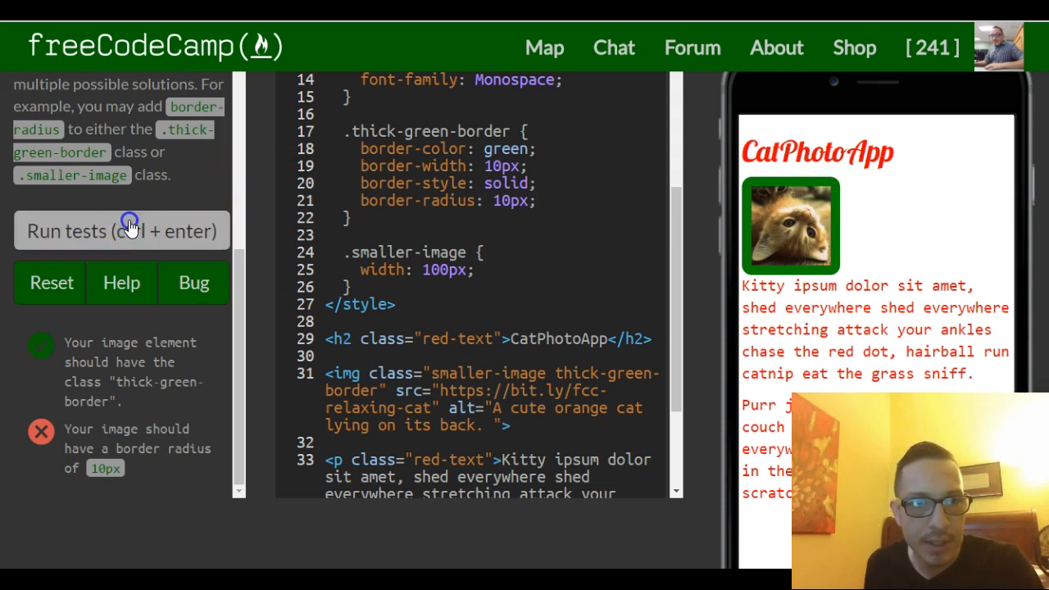
click(121, 230)
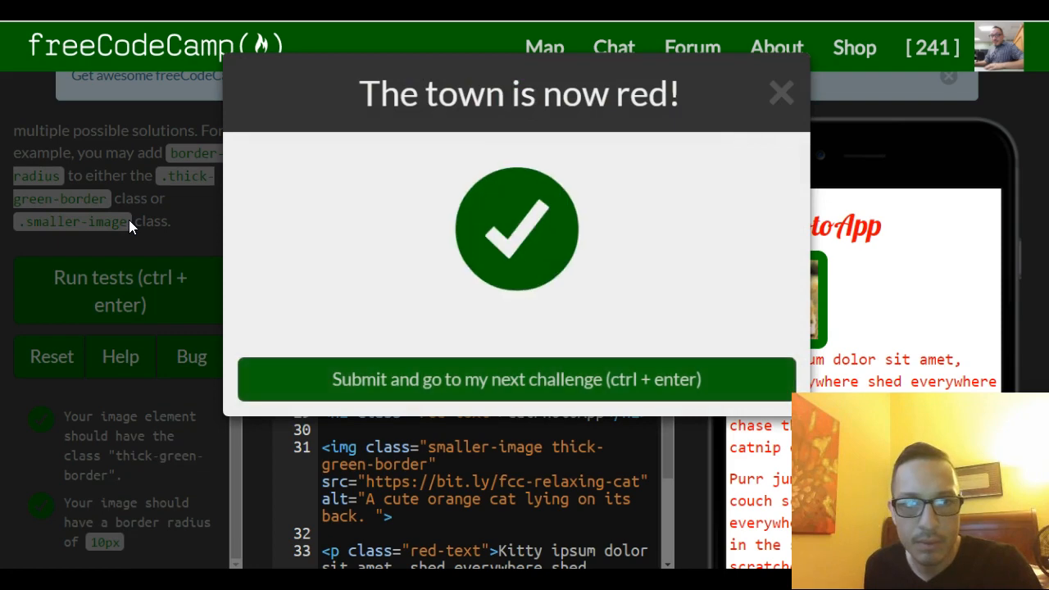